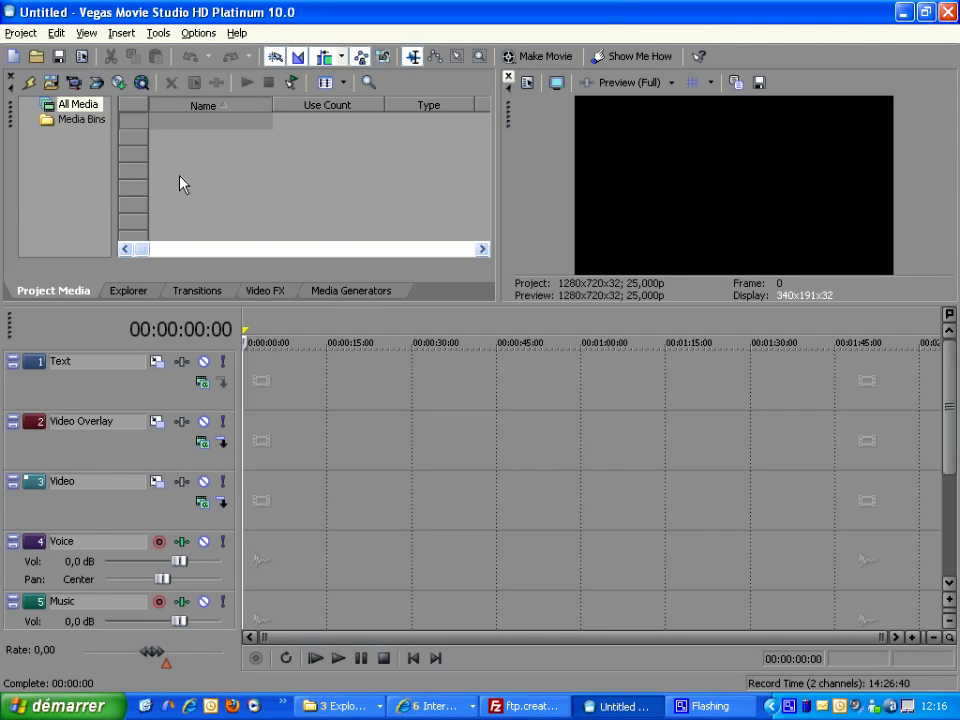
# - Place the Sony default text preset on the Text track and trim it to five seconds
pyautogui.click(350, 290)
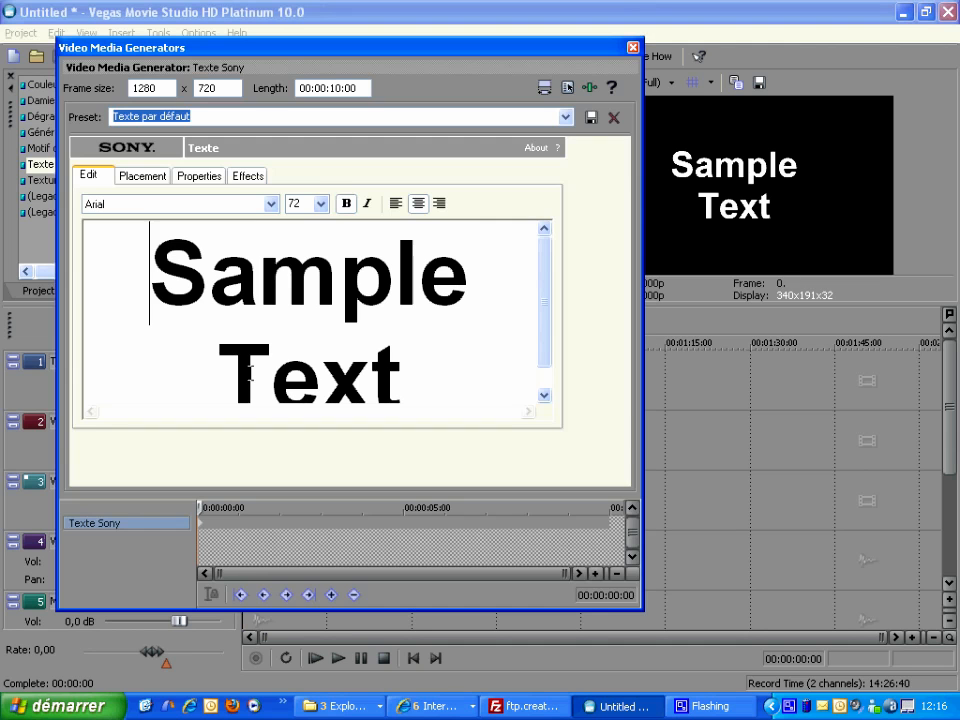
pyautogui.moveTo(628, 95)
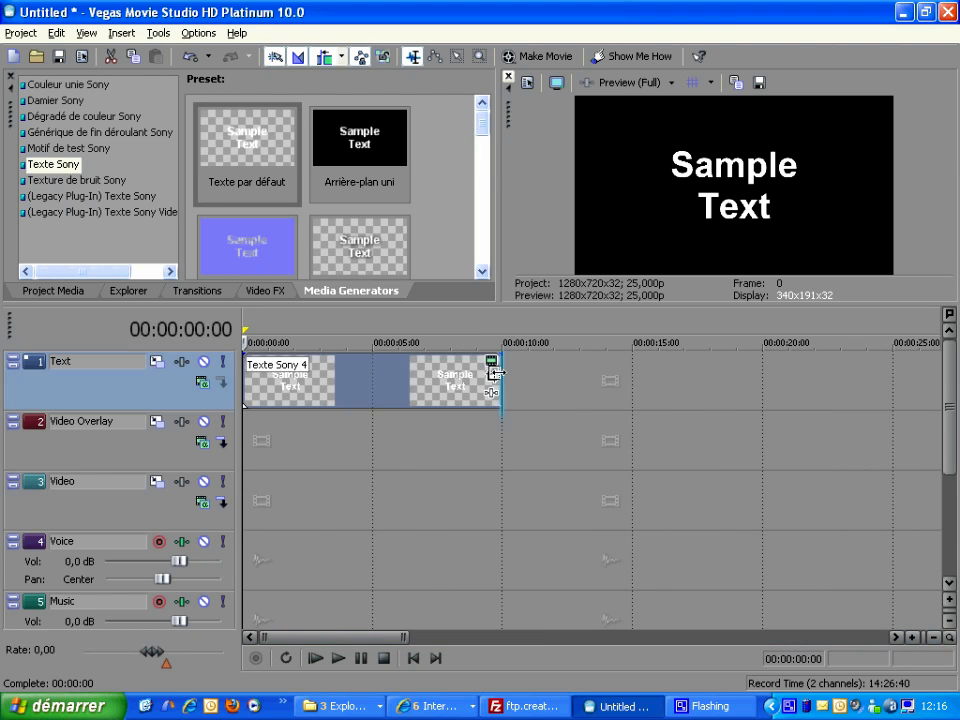
pyautogui.moveTo(500, 380); pyautogui.dragTo(378, 380)
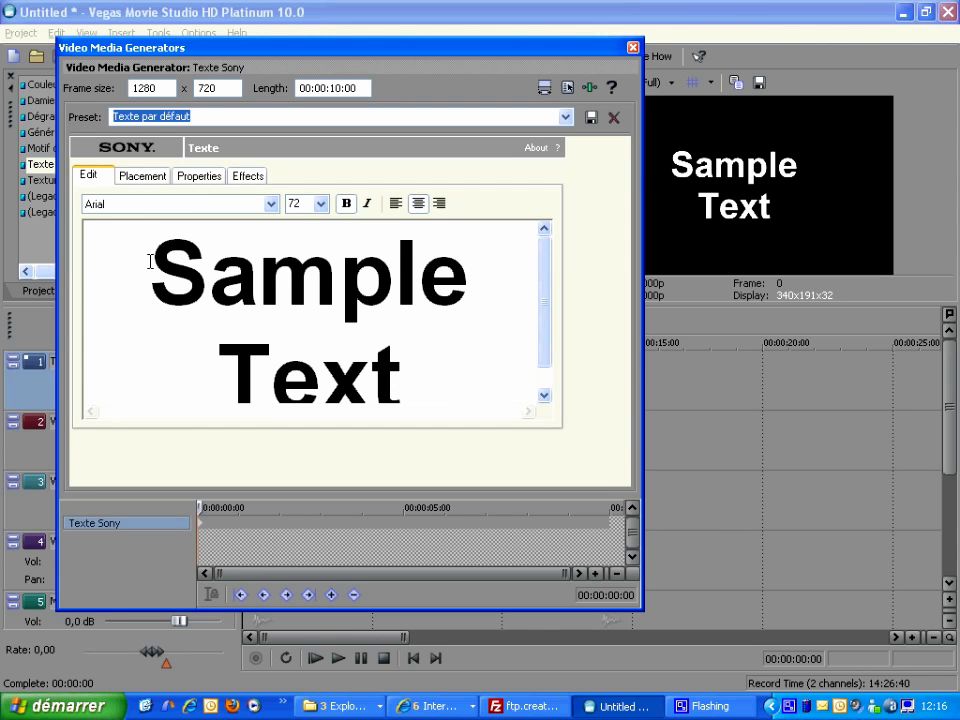
# - Retitle the clip 'Moving Title' and switch to its Placement settings
pyautogui.write('Moving')
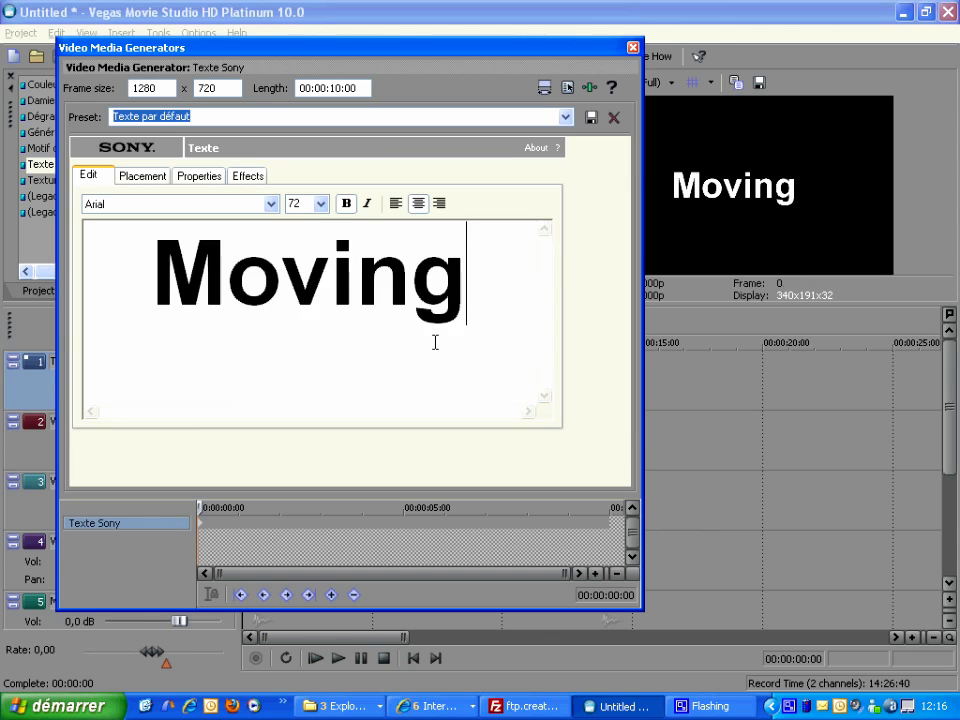
pyautogui.write('Title')
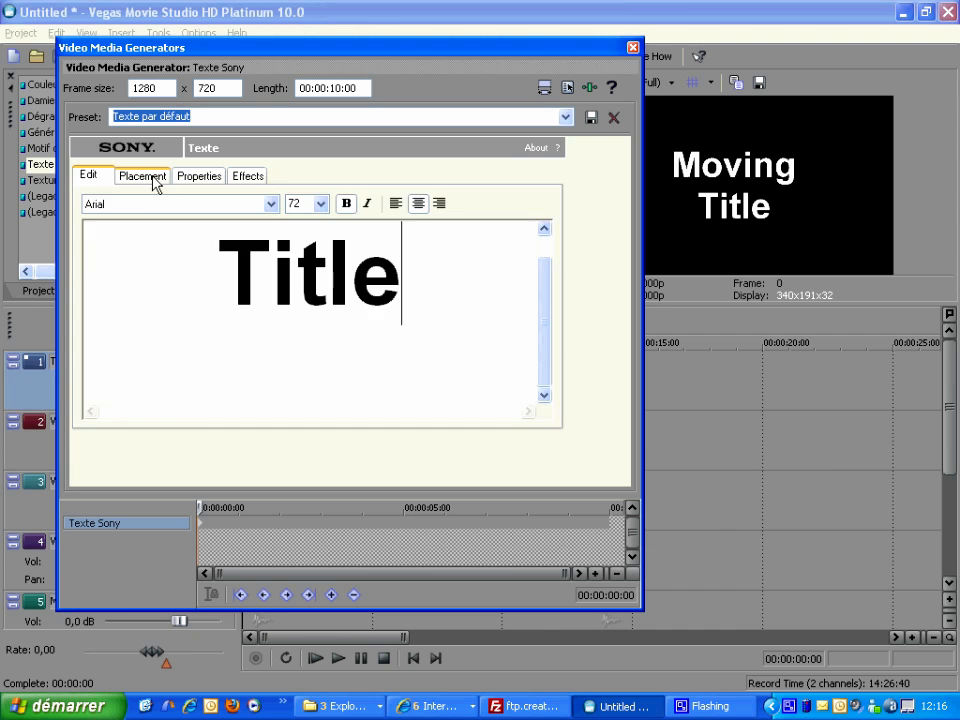
pyautogui.click(142, 175)
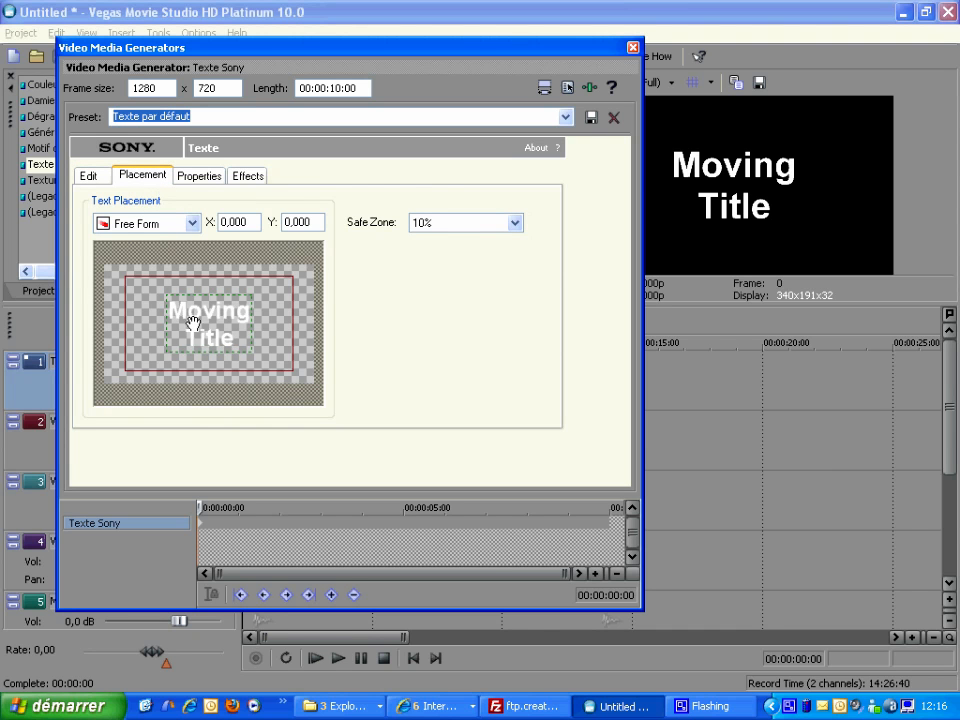
# - Keyframe the title from off the left edge at 0 s to off the right edge at 5 s
pyautogui.moveTo(210, 322); pyautogui.dragTo(120, 322)
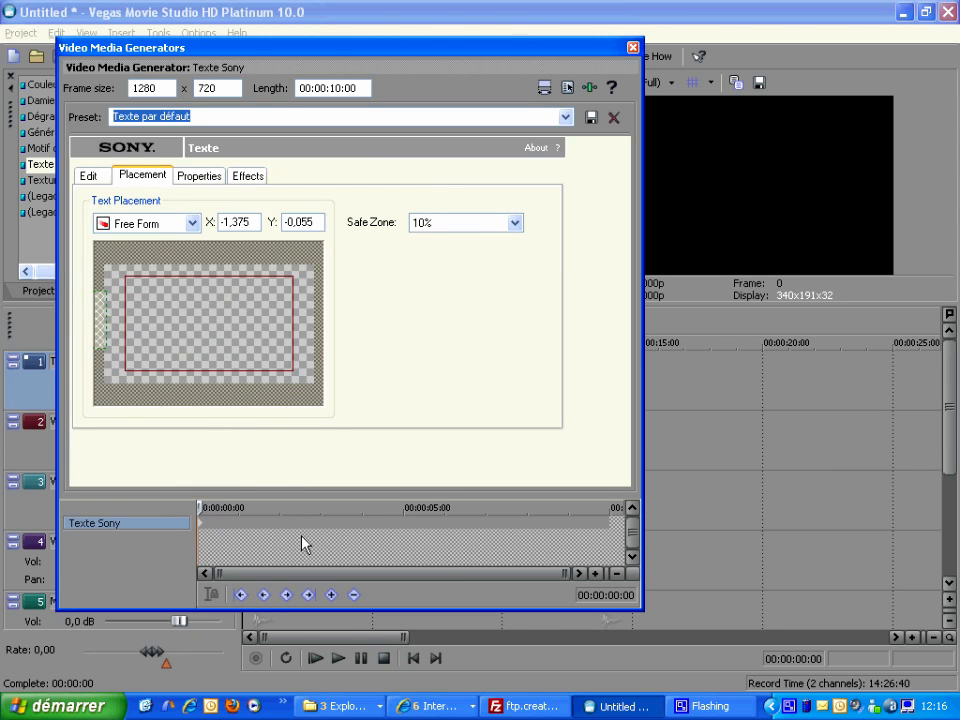
pyautogui.click(298, 508)
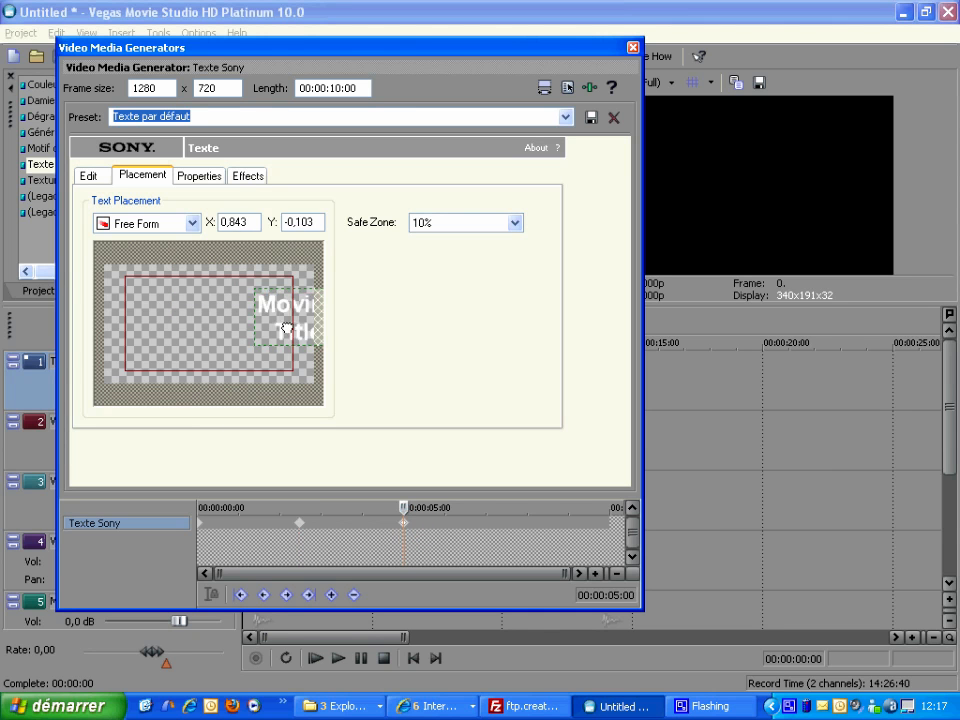
pyautogui.moveTo(285, 318); pyautogui.dragTo(343, 333)
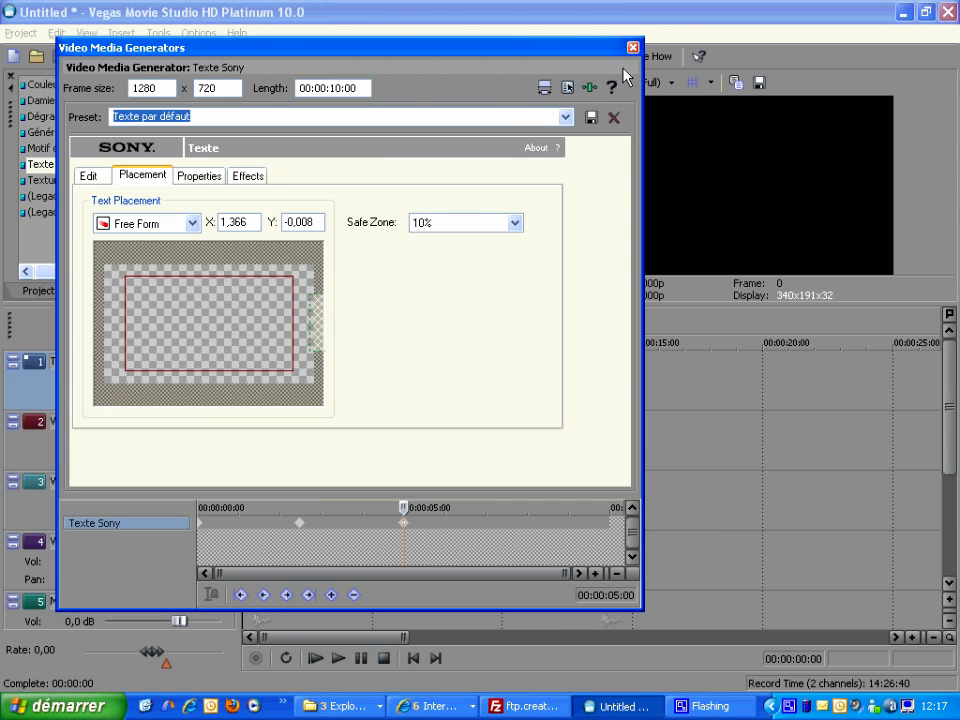
# - Close the title settings and preview the Moving Title sliding across the frame, then rewind
pyautogui.click(633, 47)
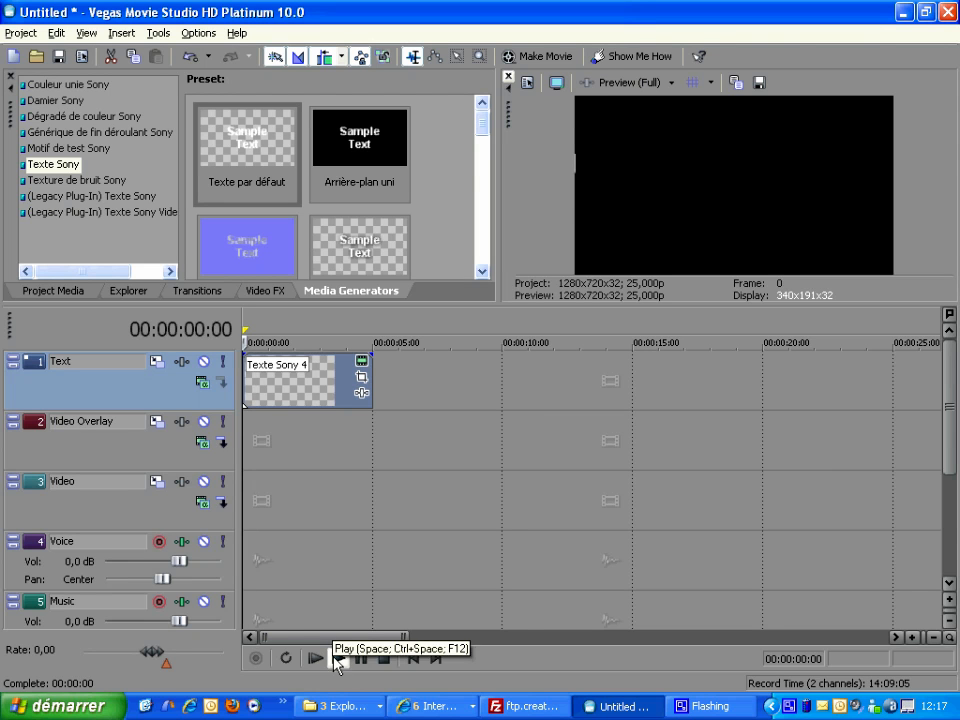
pyautogui.click(315, 658)
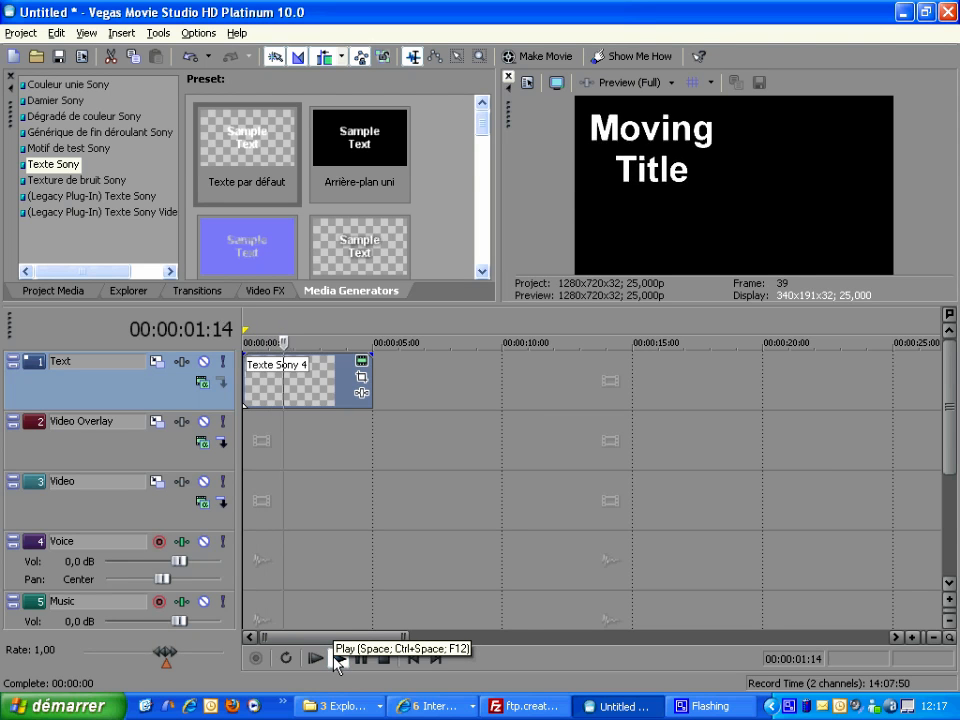
pyautogui.click(315, 658)
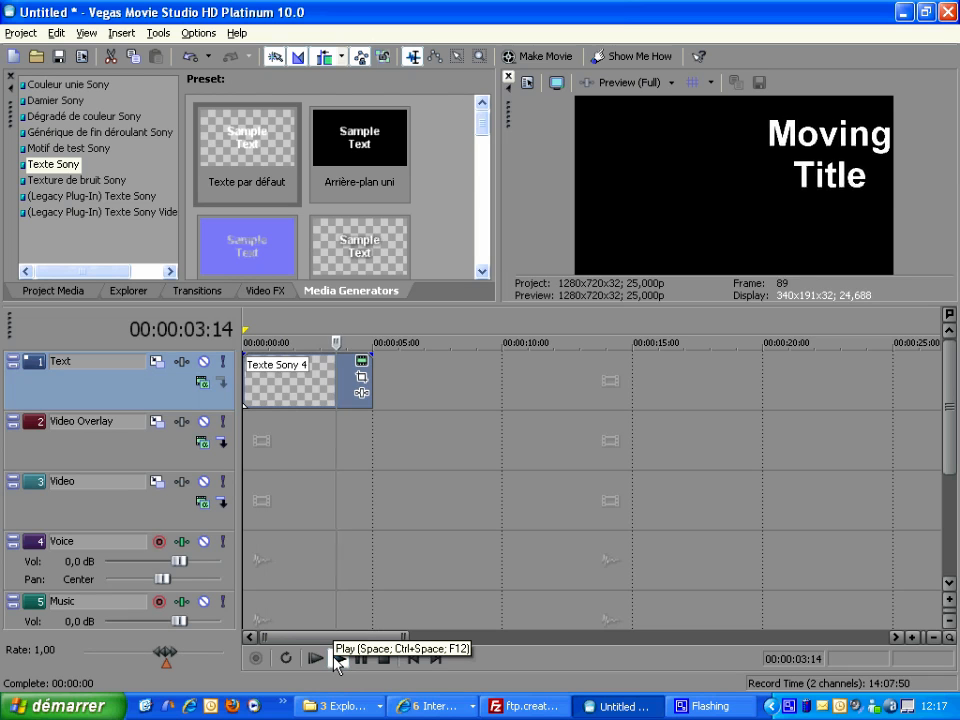
pyautogui.click(314, 658)
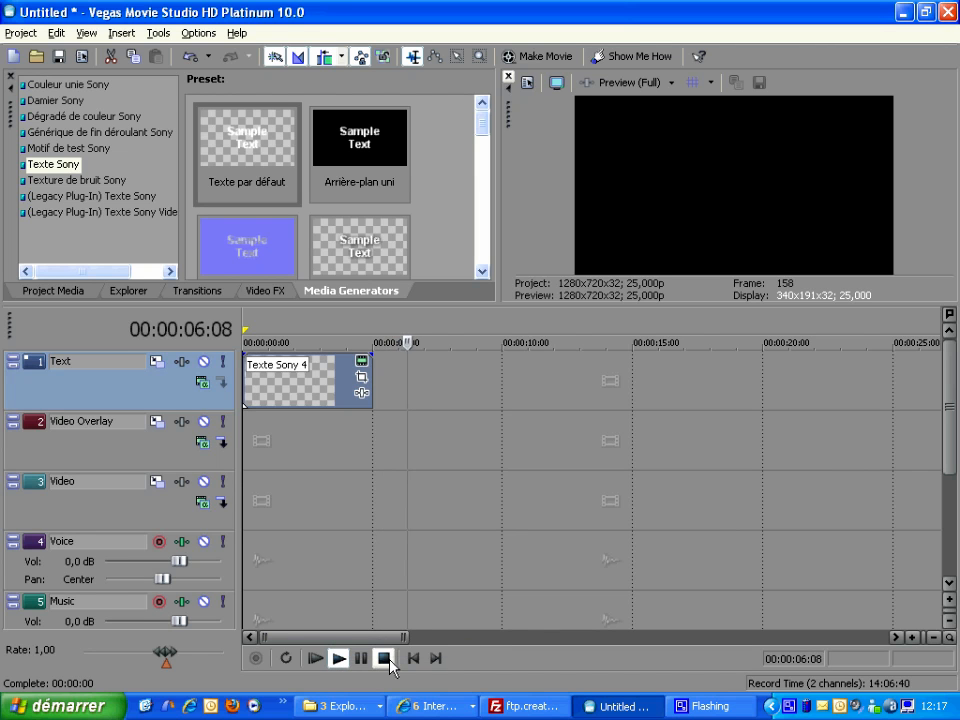
pyautogui.click(385, 658)
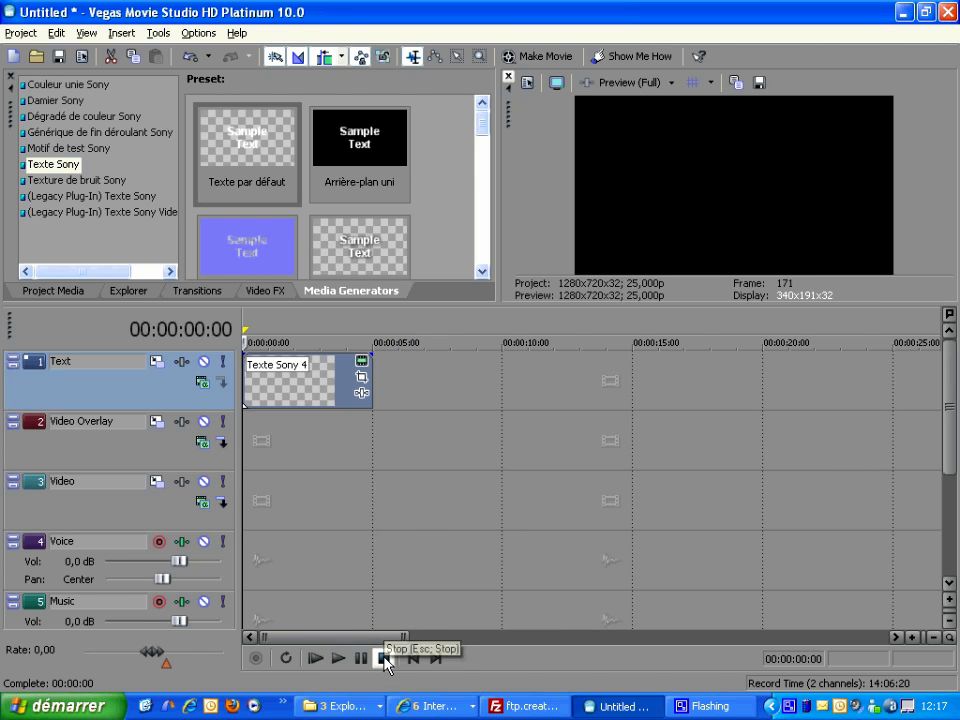
pyautogui.click(385, 658)
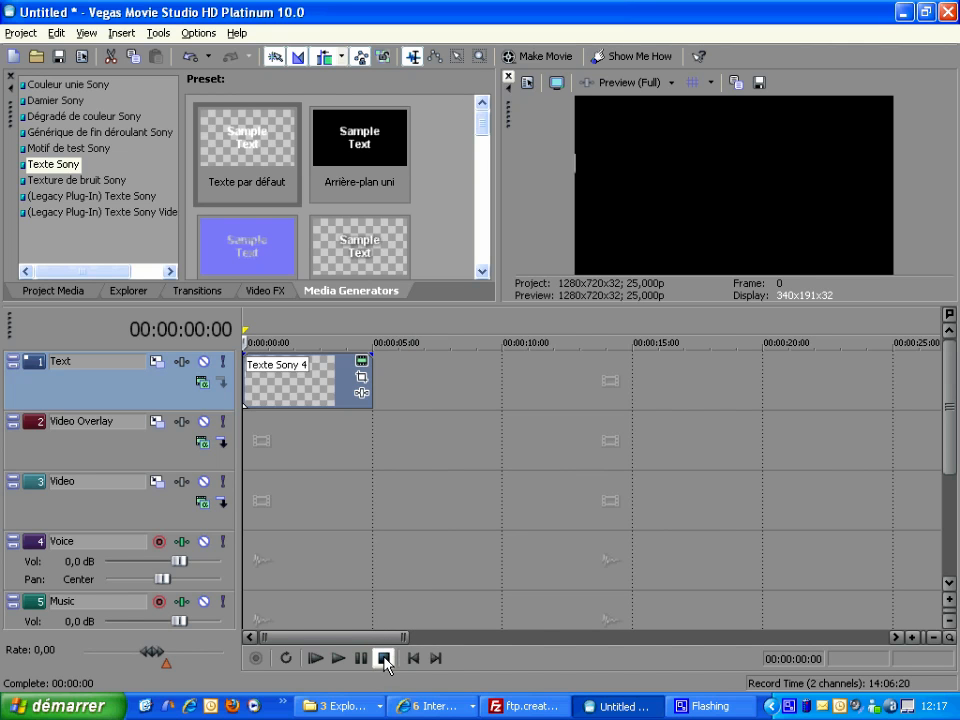
pyautogui.moveTo(385, 658)
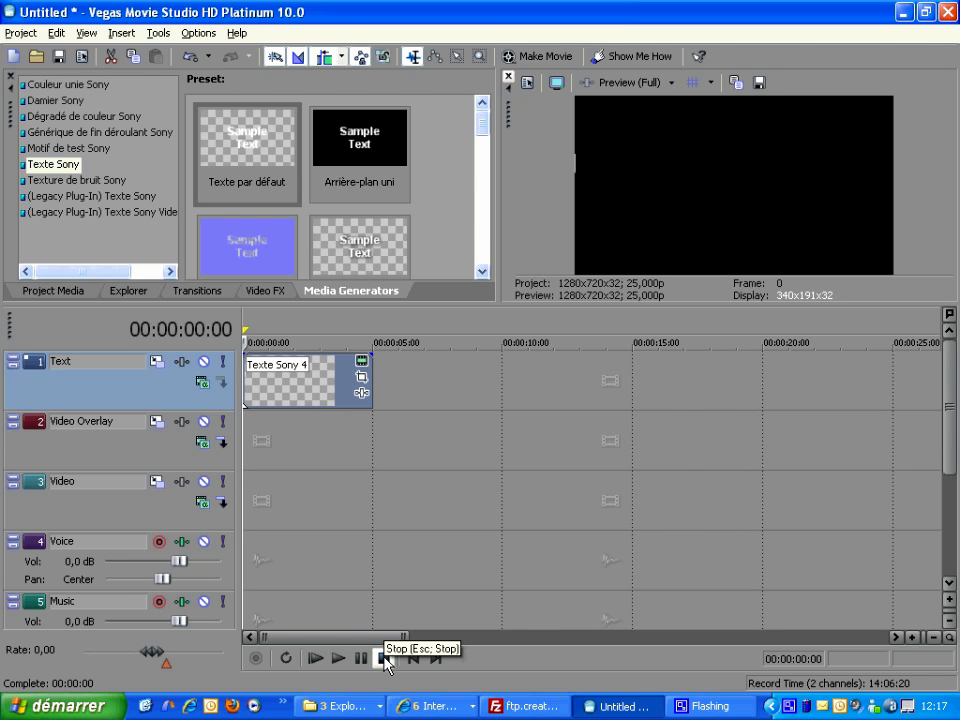
# - Place the duck-pond photo IMG_2700 on the Video track after the title
pyautogui.click(127, 290)
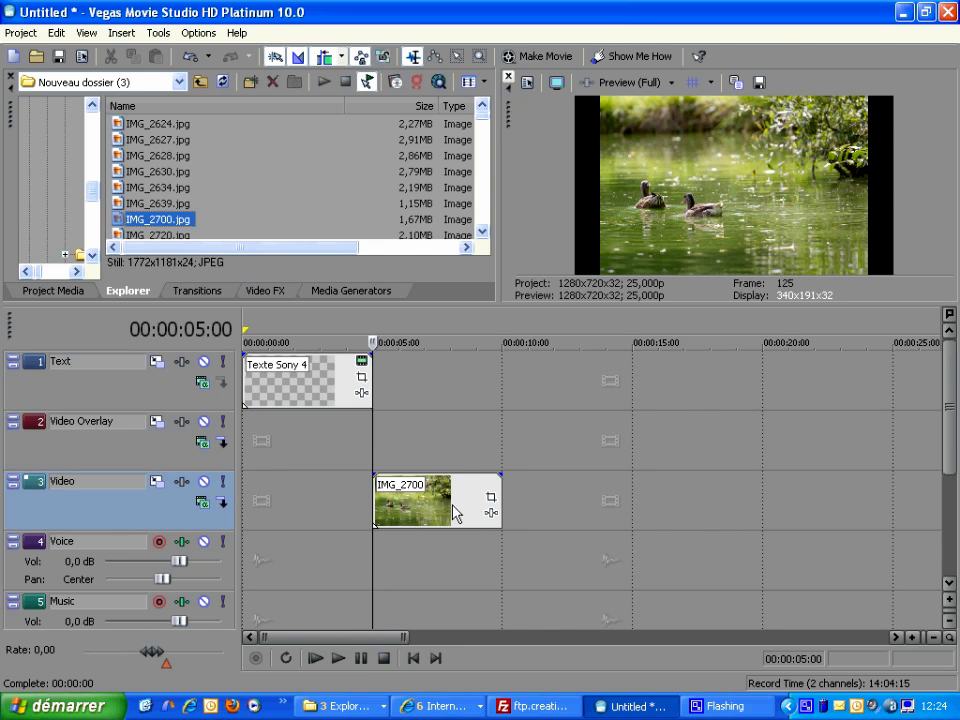
# - Pan/crop IMG_2700 from a close crop on a duck to the full pond picture at 5 s
pyautogui.click(491, 499)
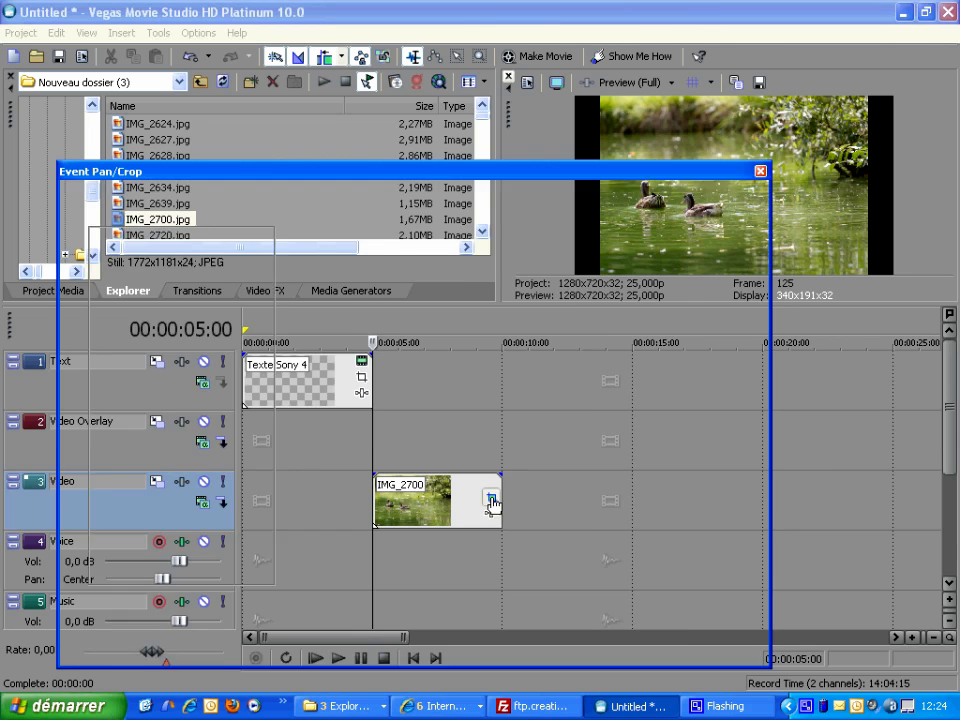
pyautogui.click(490, 501)
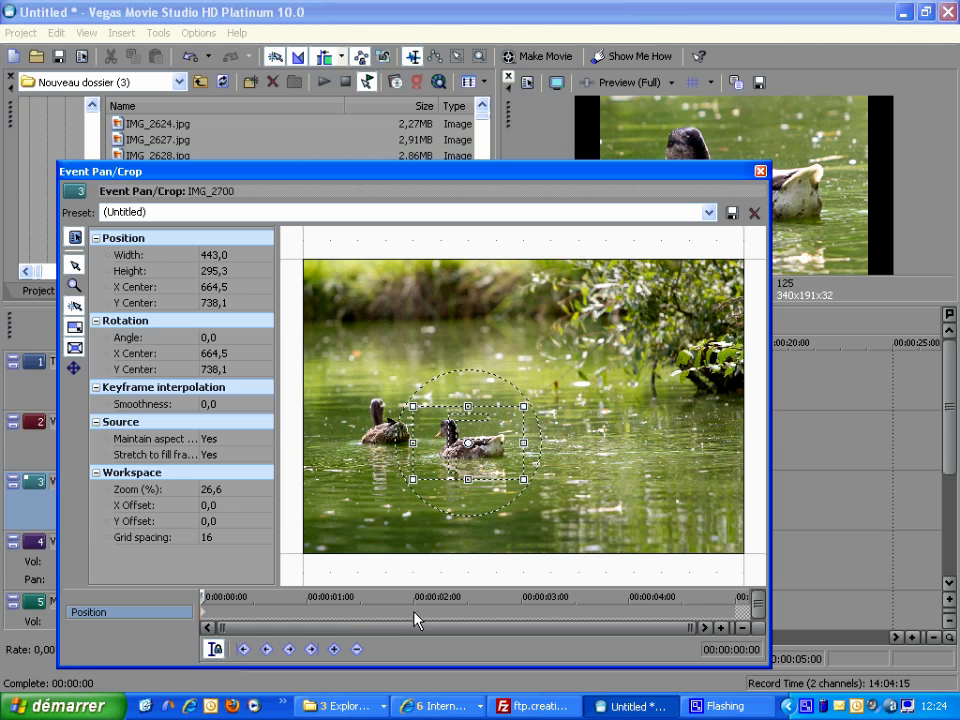
pyautogui.click(412, 597)
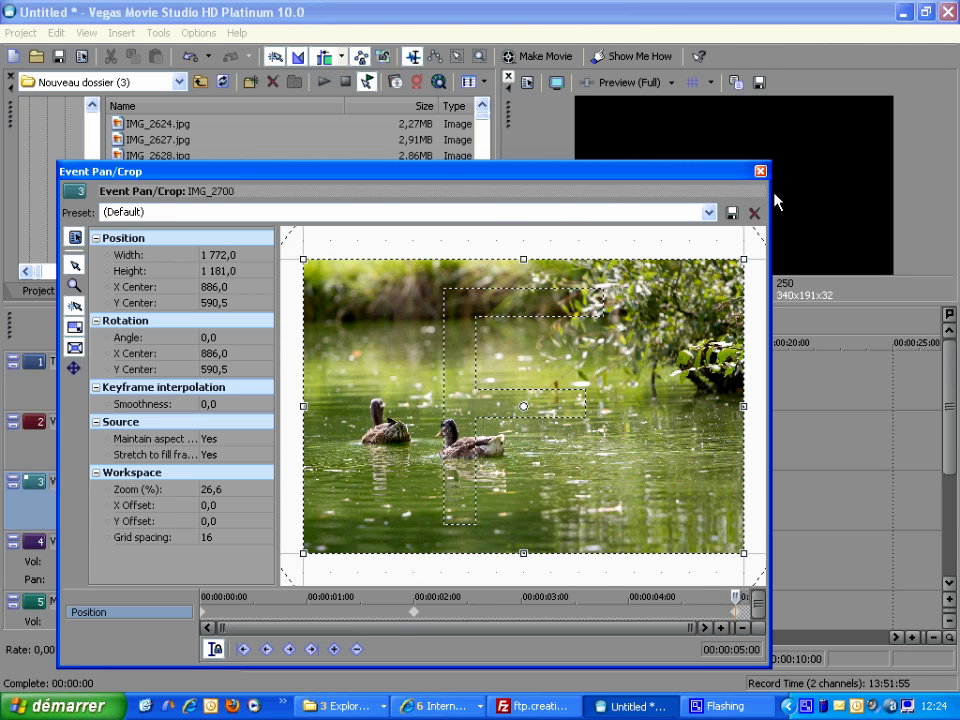
pyautogui.click(755, 171)
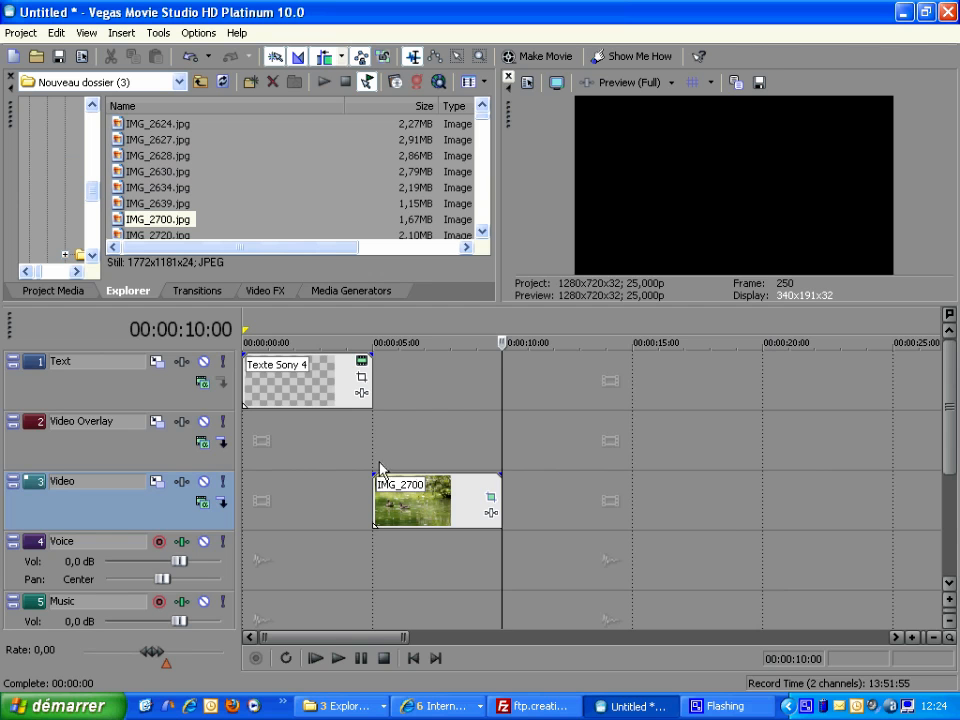
pyautogui.click(314, 658)
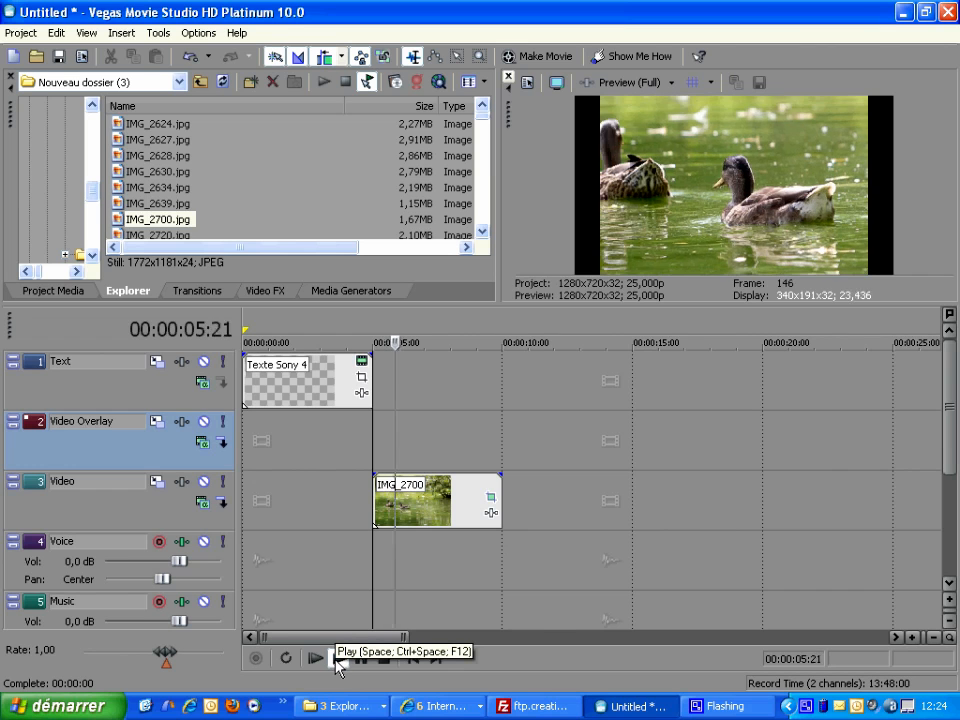
pyautogui.click(315, 658)
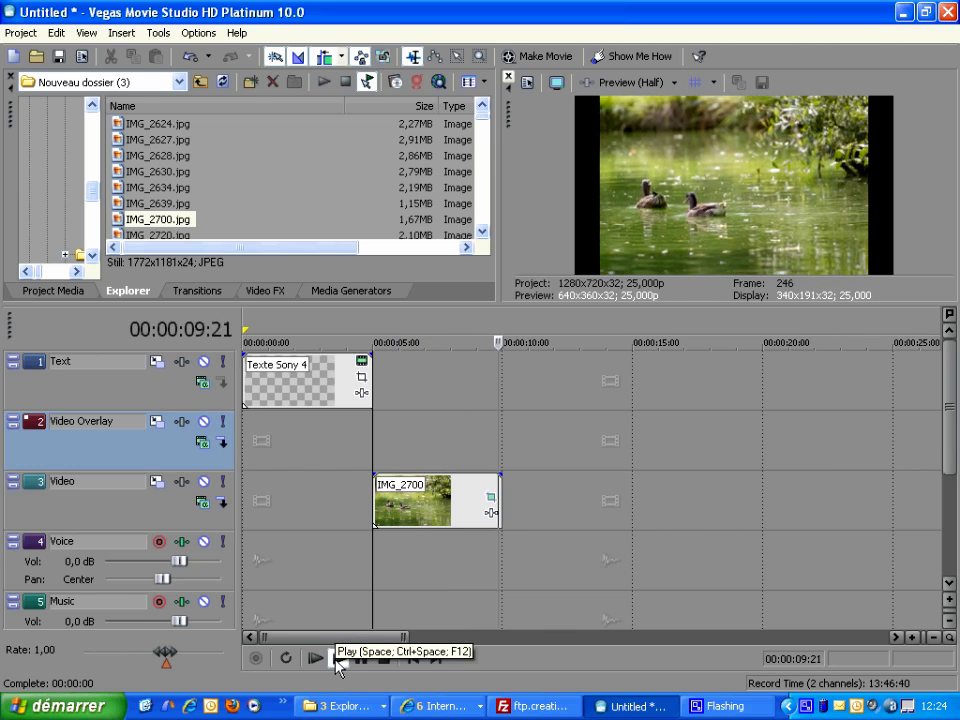
pyautogui.click(265, 290)
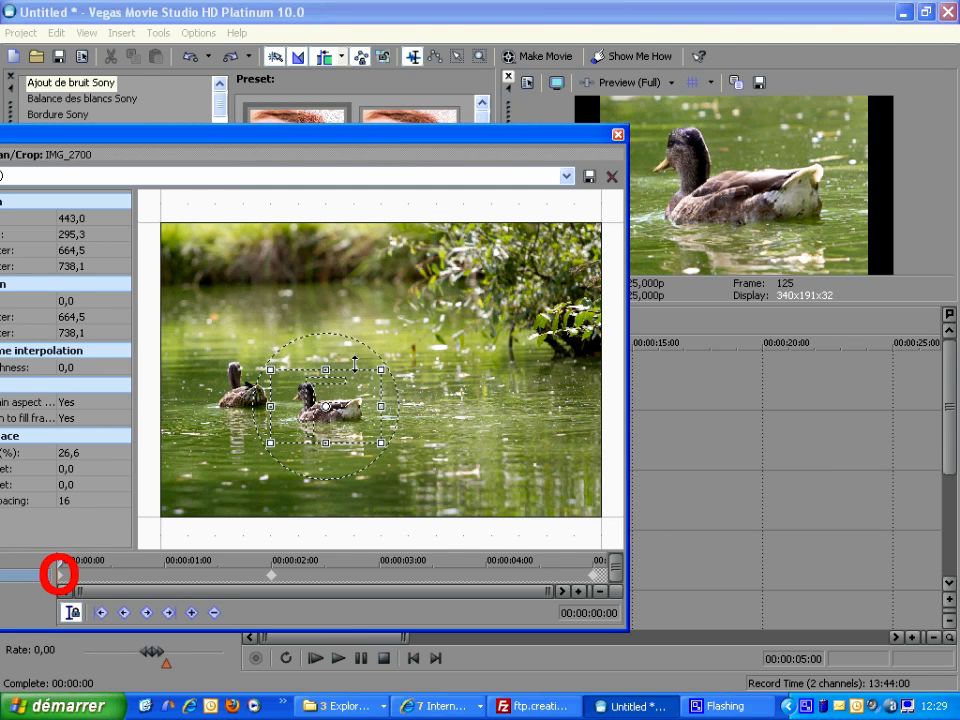
# - Add an enlarged, rotated crop around both ducks at about 1:19 and preview the result
pyautogui.moveTo(356, 362); pyautogui.dragTo(402, 458)
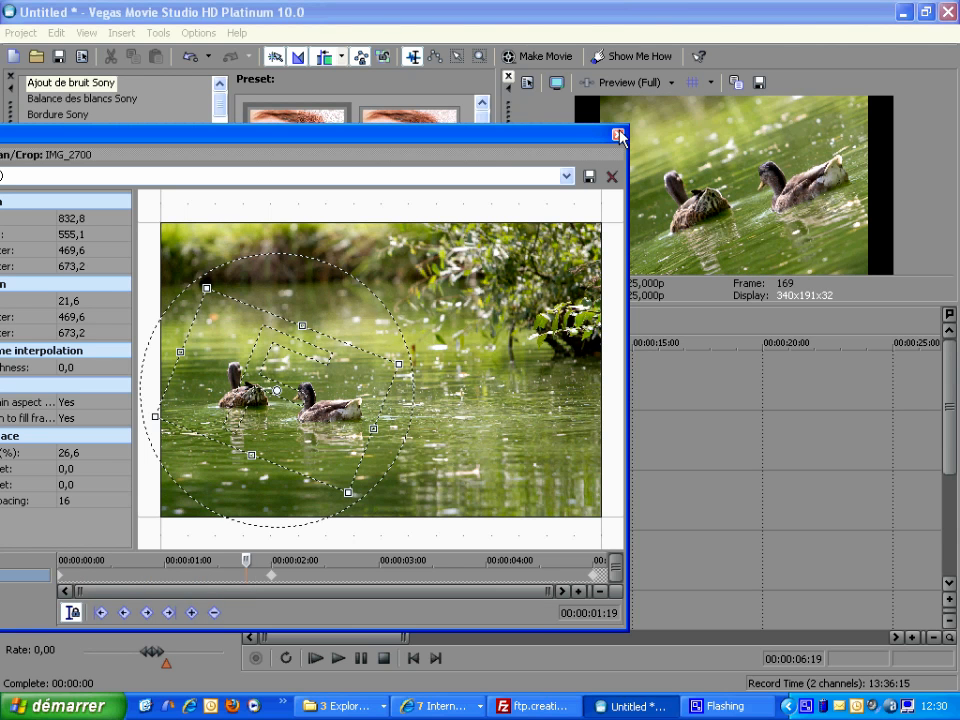
pyautogui.click(619, 134)
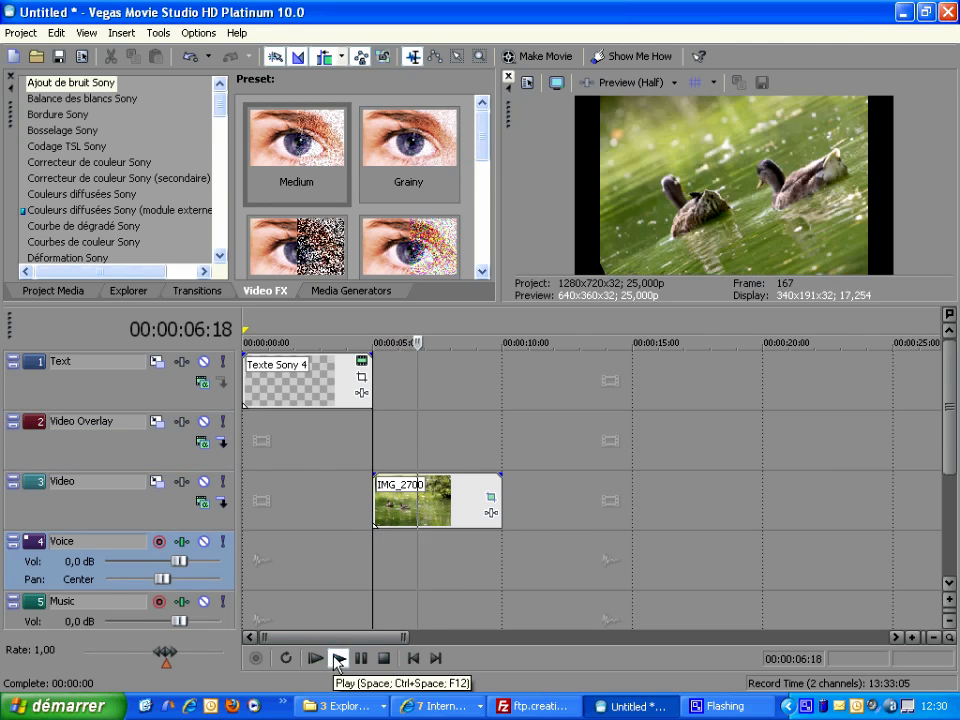
pyautogui.click(314, 658)
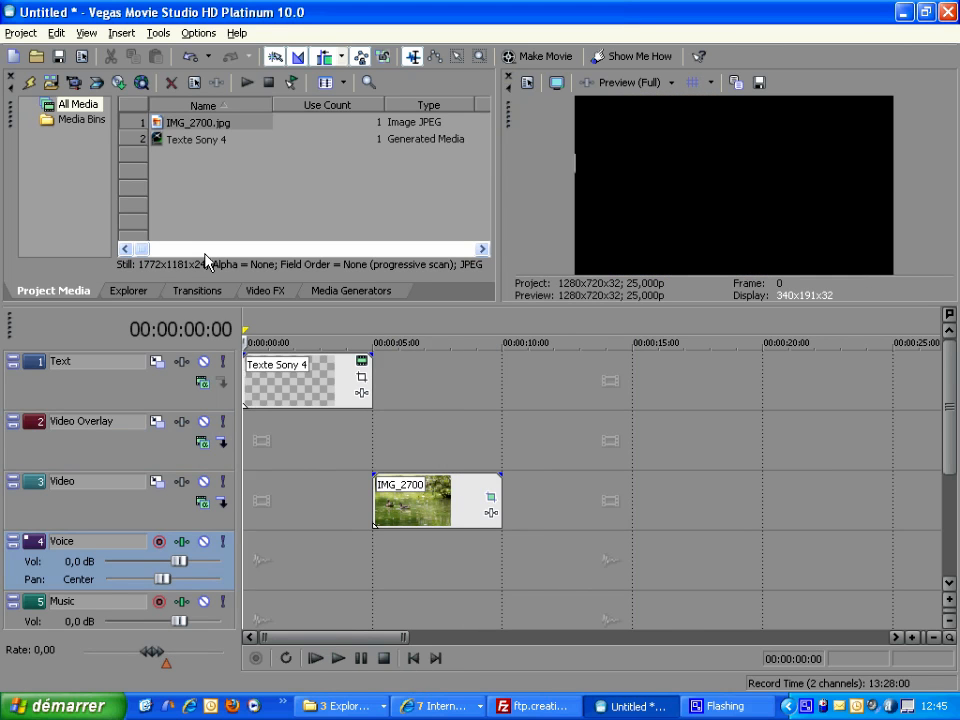
pyautogui.moveTo(338, 438)
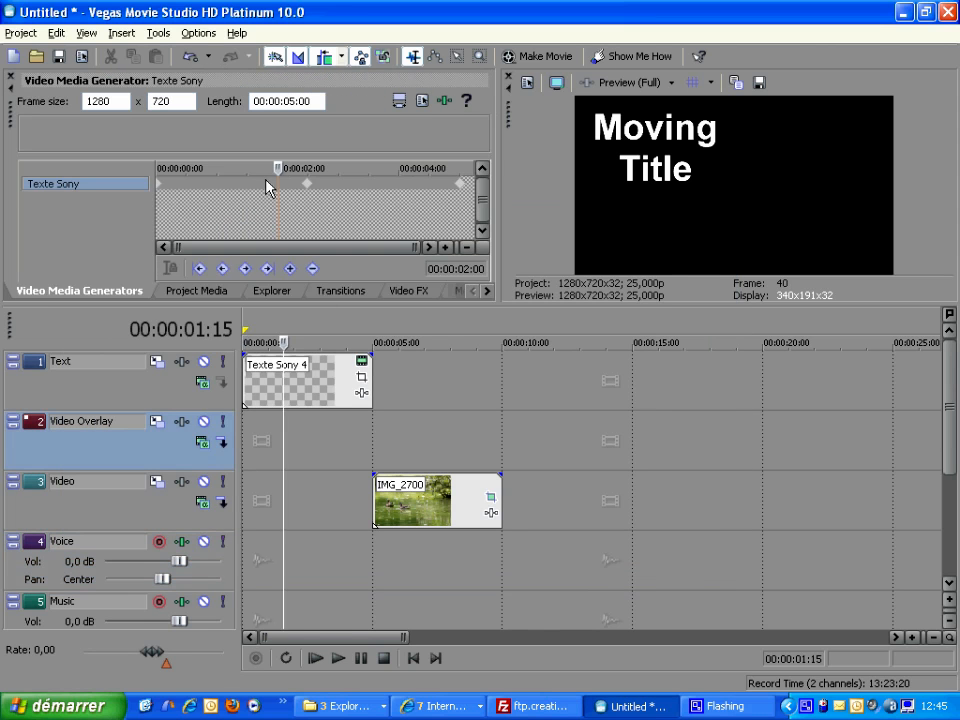
# - Give the title's 2 s keyframe a different interpolation type and preview the motion
pyautogui.rightClick(307, 184)
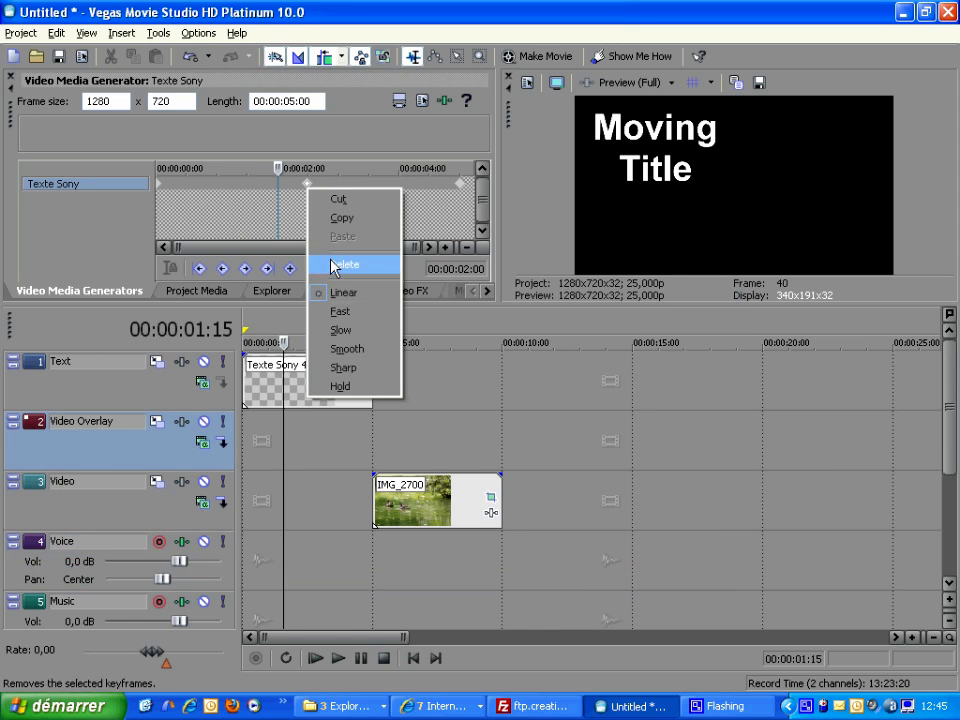
pyautogui.click(345, 264)
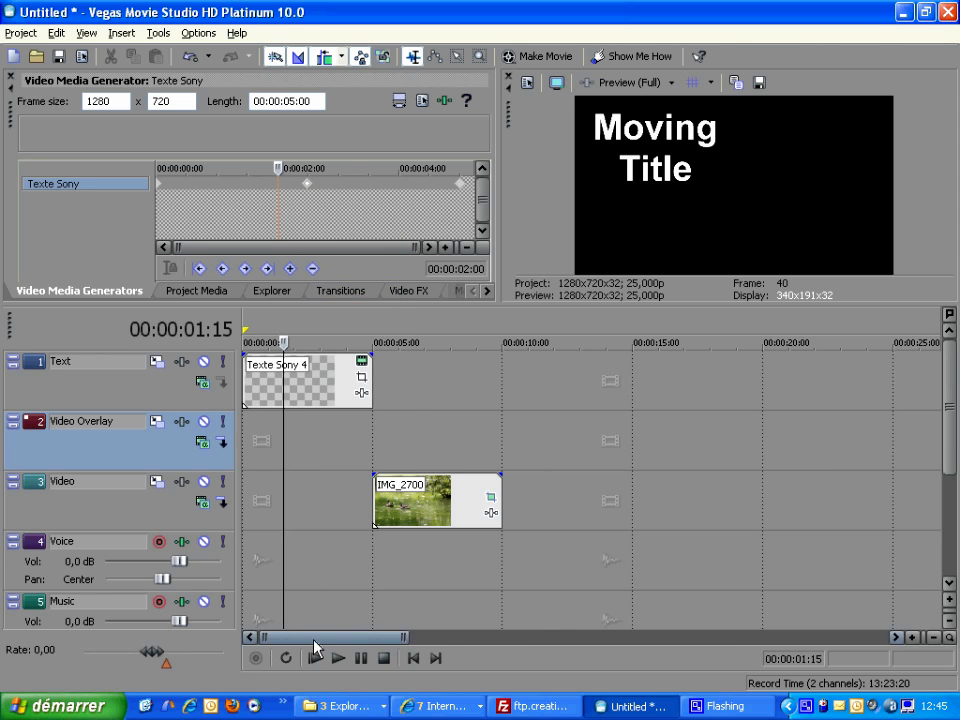
pyautogui.click(337, 658)
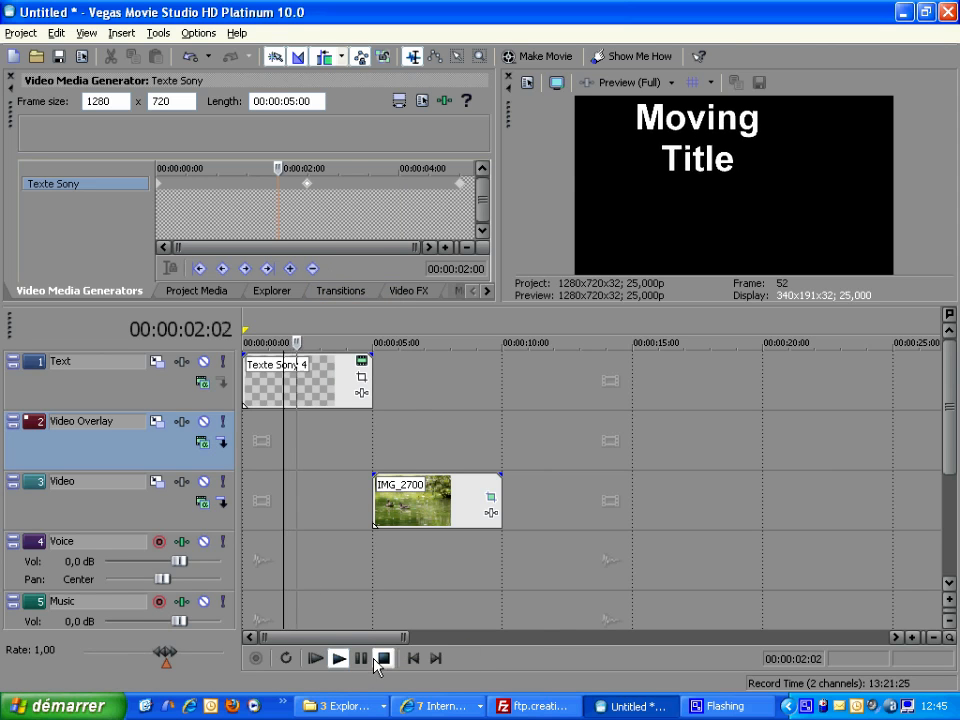
pyautogui.click(383, 658)
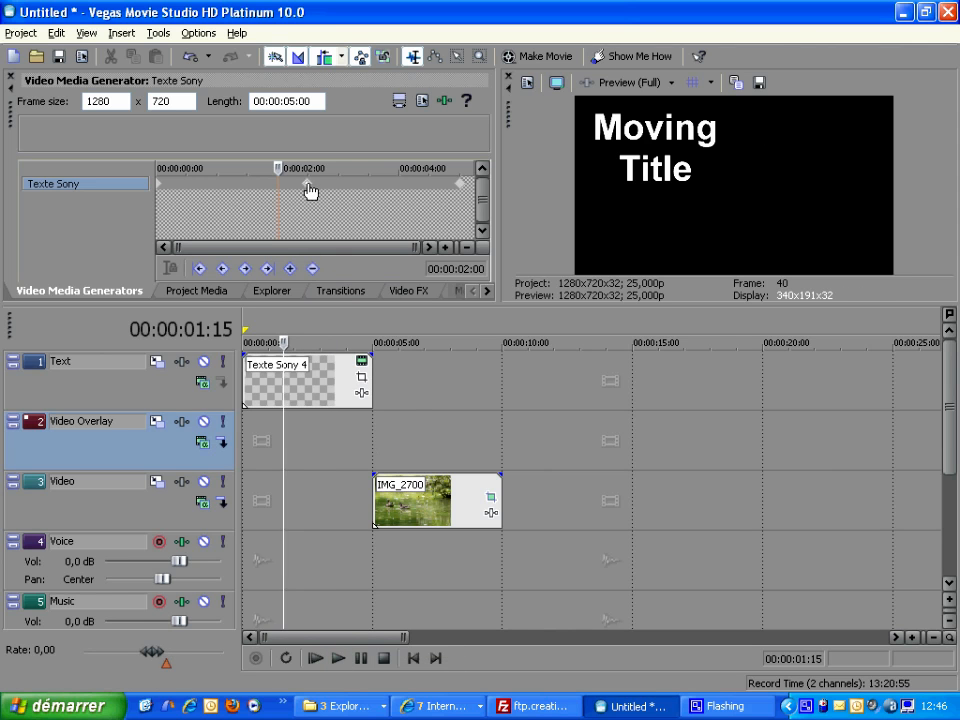
# - Revisit the 2 s keyframe's interpolation choices and replay the title animation
pyautogui.rightClick(311, 190)
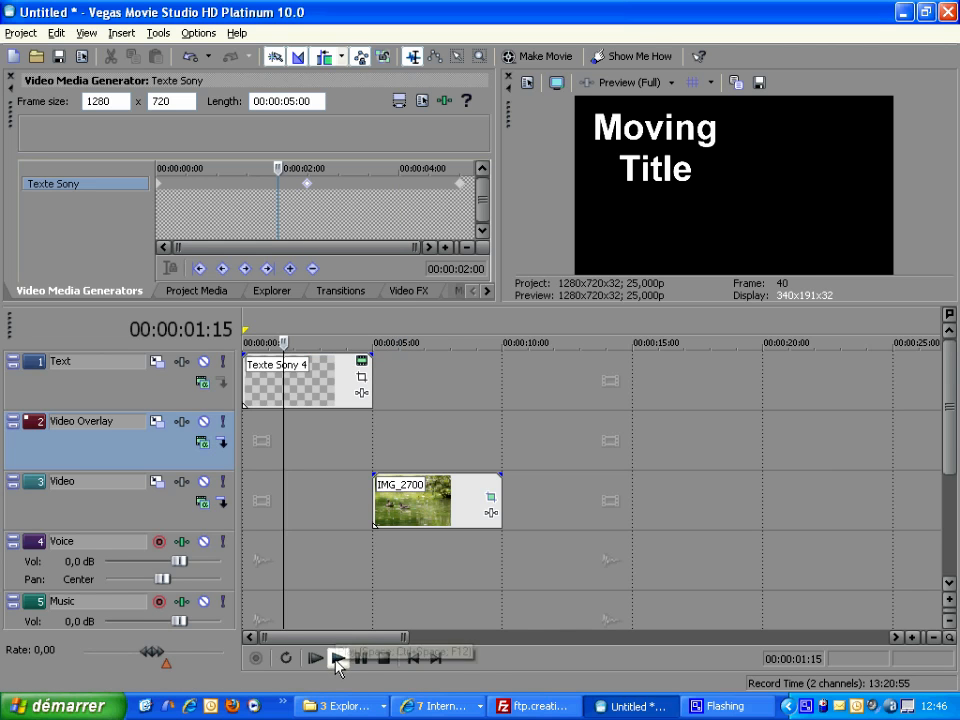
pyautogui.click(315, 658)
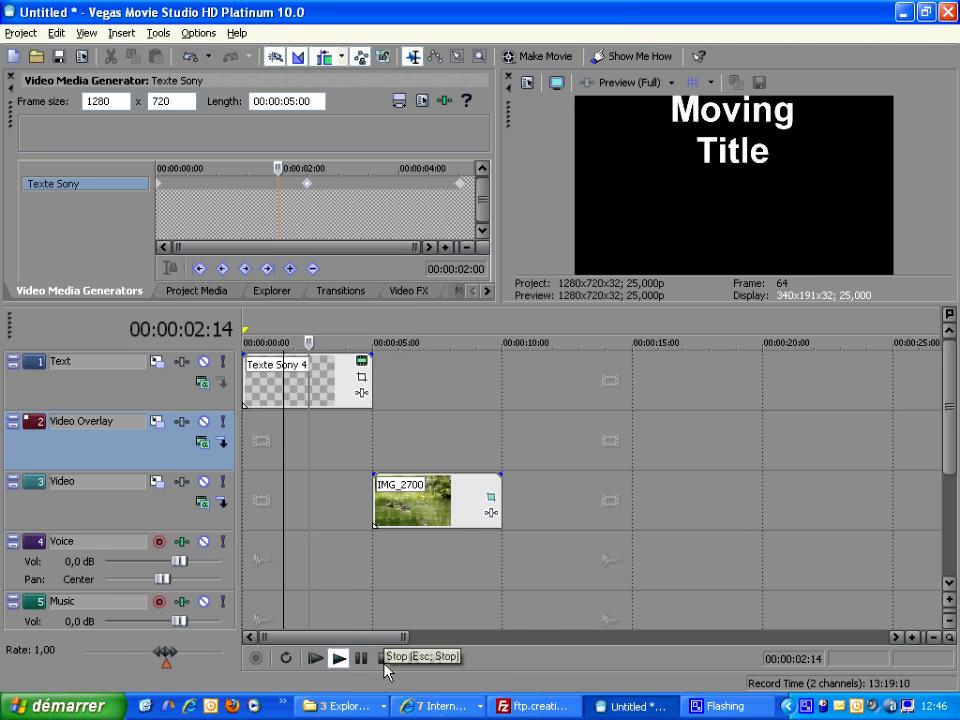
pyautogui.click(314, 657)
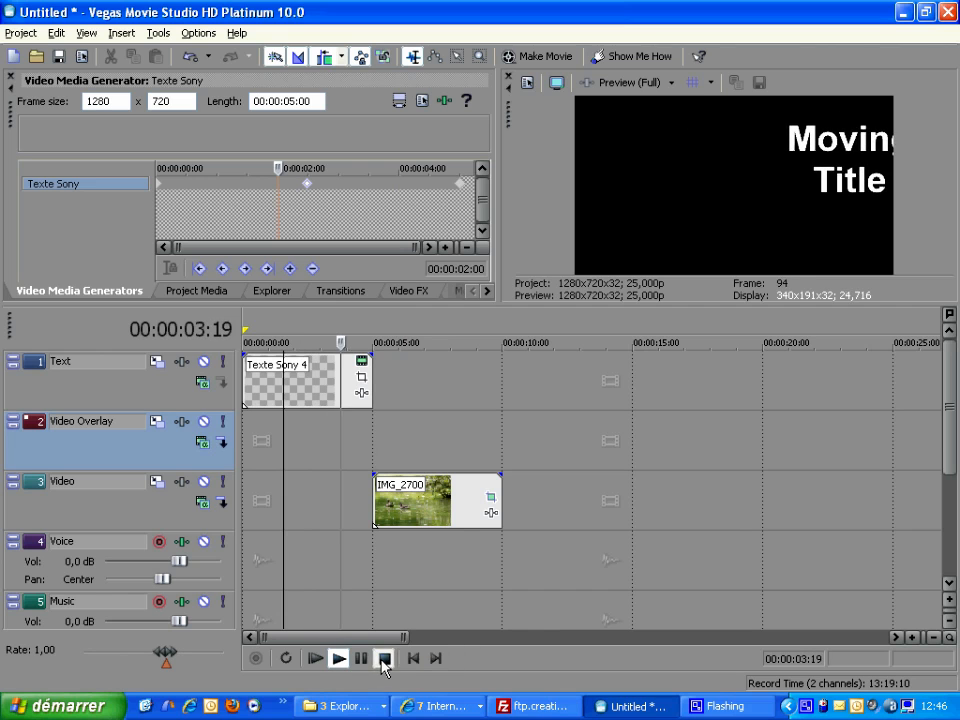